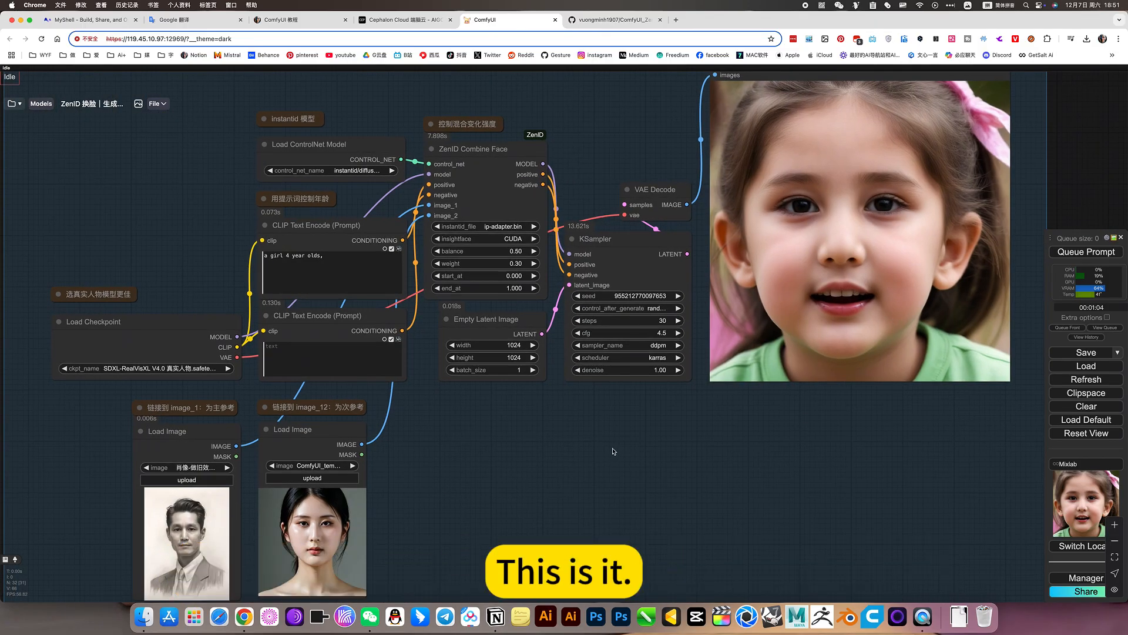
# - Zoom into the ZenID Combine Face node to reach its balance setting of 0.5
pyautogui.scroll(-3)
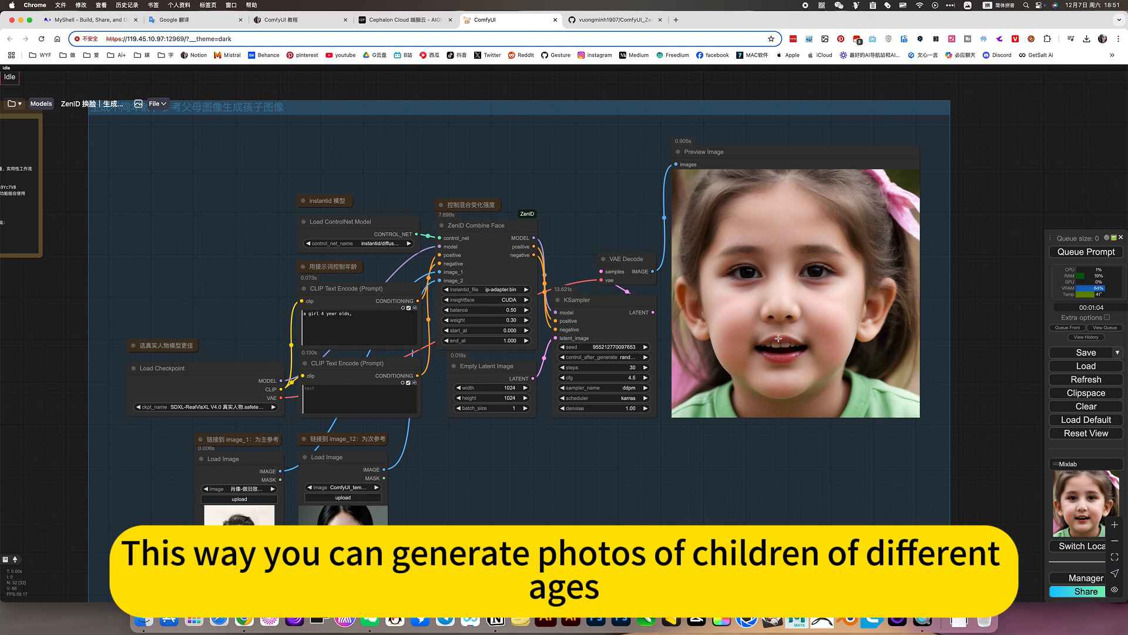
pyautogui.moveTo(795, 274)
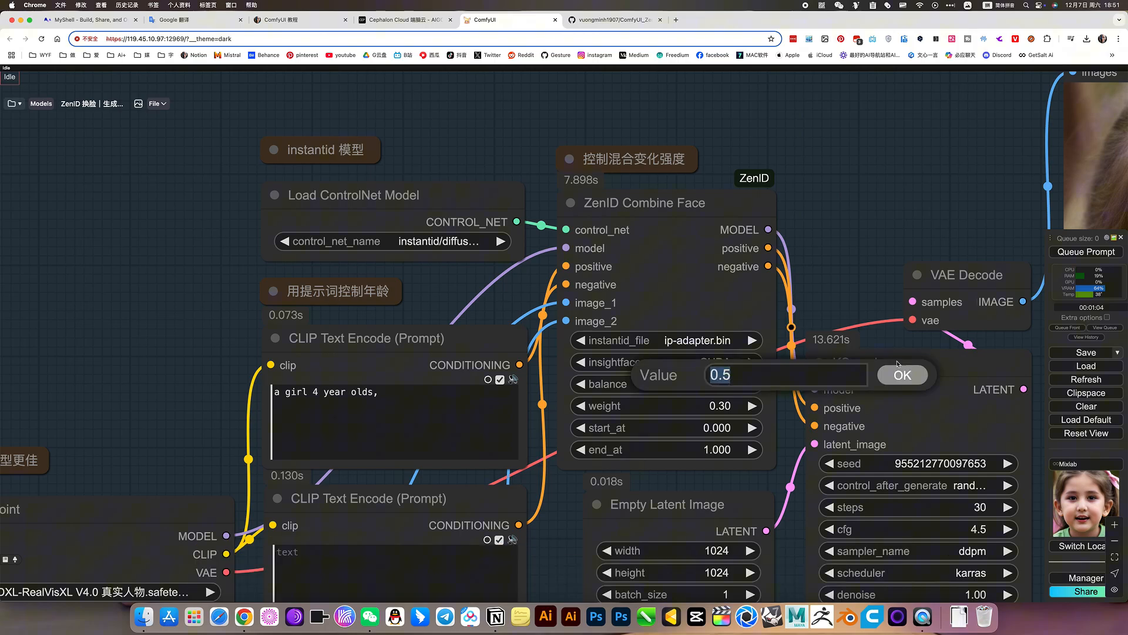
pyautogui.click(902, 375)
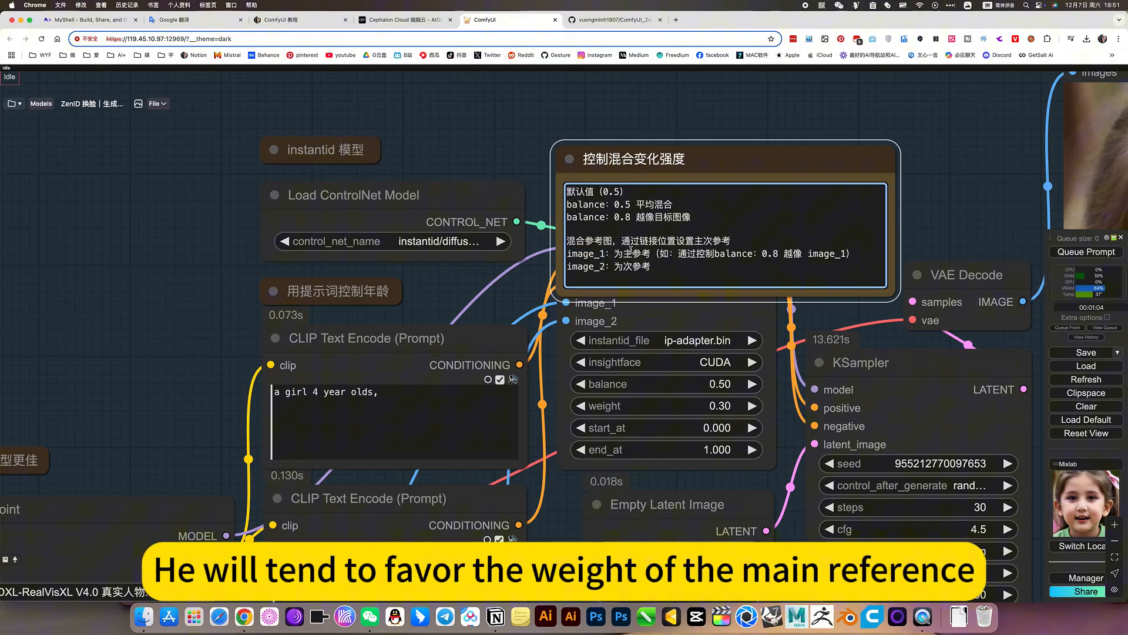
pyautogui.doubleClick(632, 254)
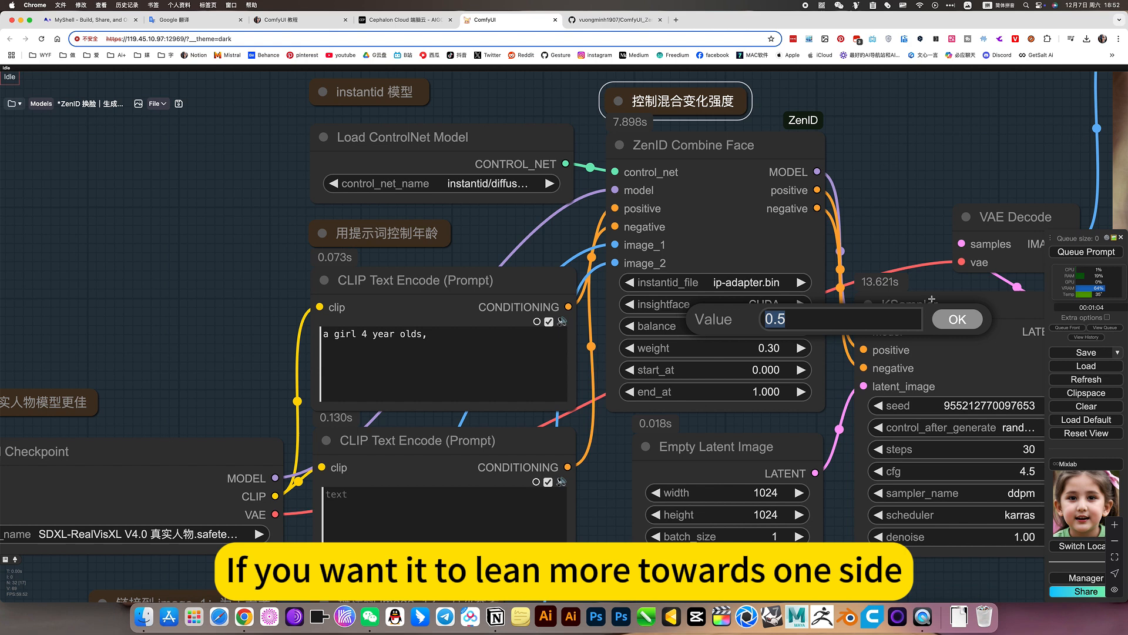
# - Confirm the balance value prompt, keeping the face blend balance at 0.5
pyautogui.click(957, 319)
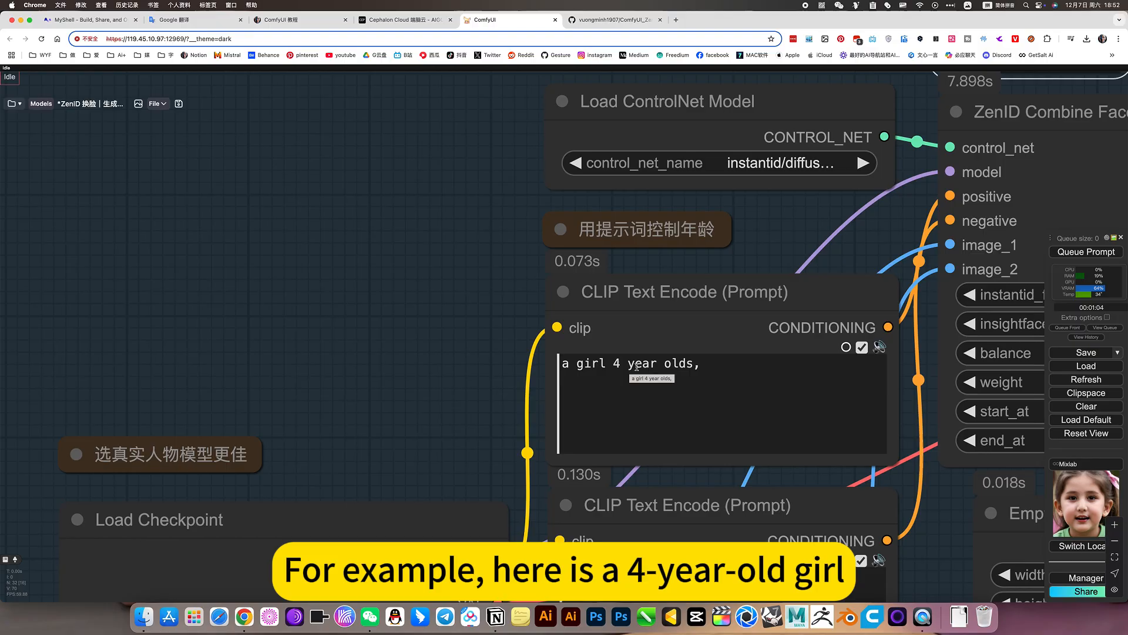
pyautogui.scroll(-3)
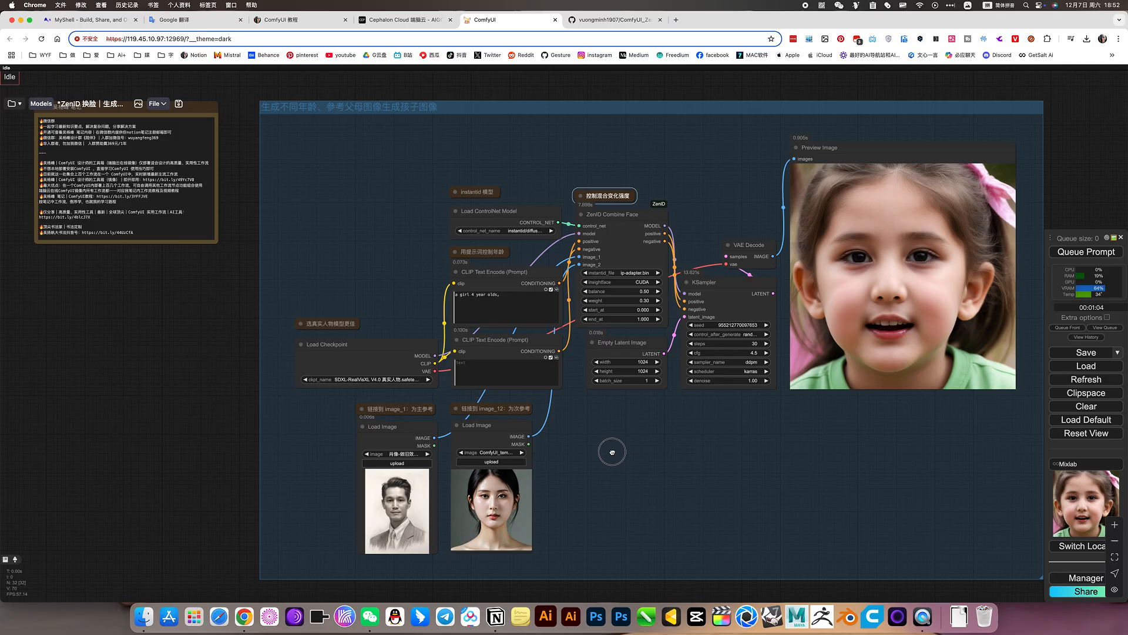
pyautogui.moveTo(612, 451); pyautogui.dragTo(610, 434)
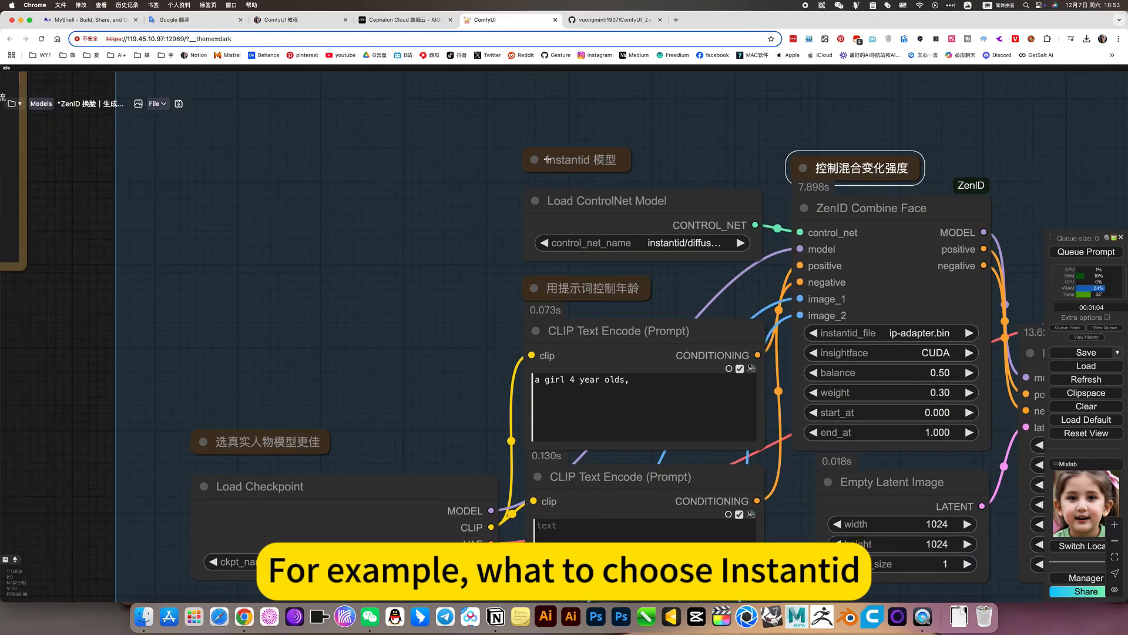
pyautogui.moveTo(634, 172)
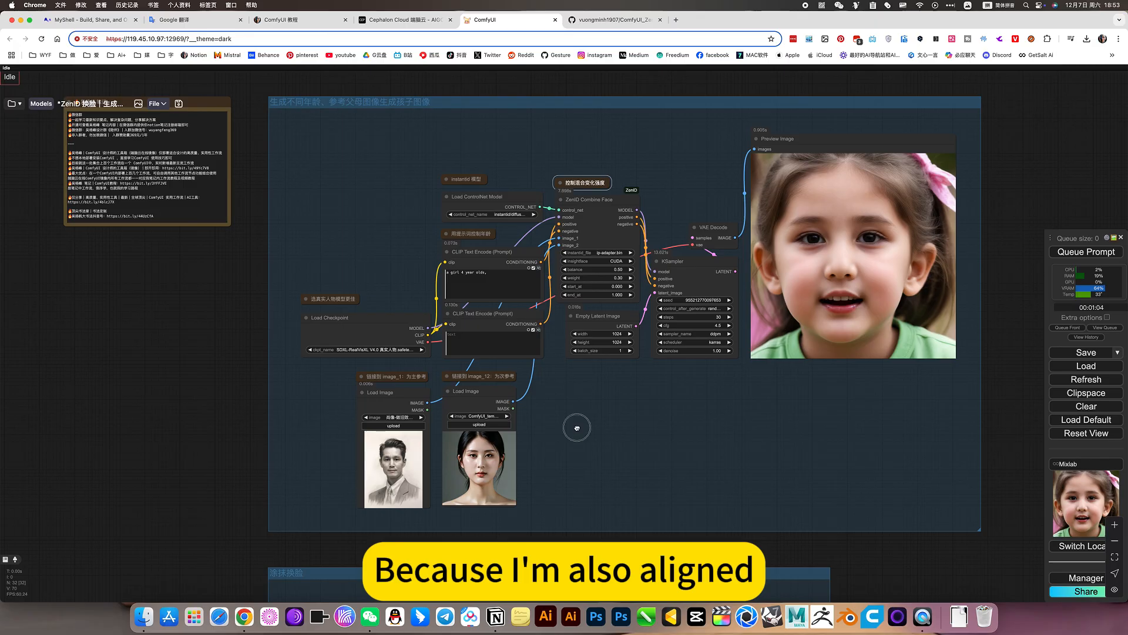
pyautogui.scroll(-3)
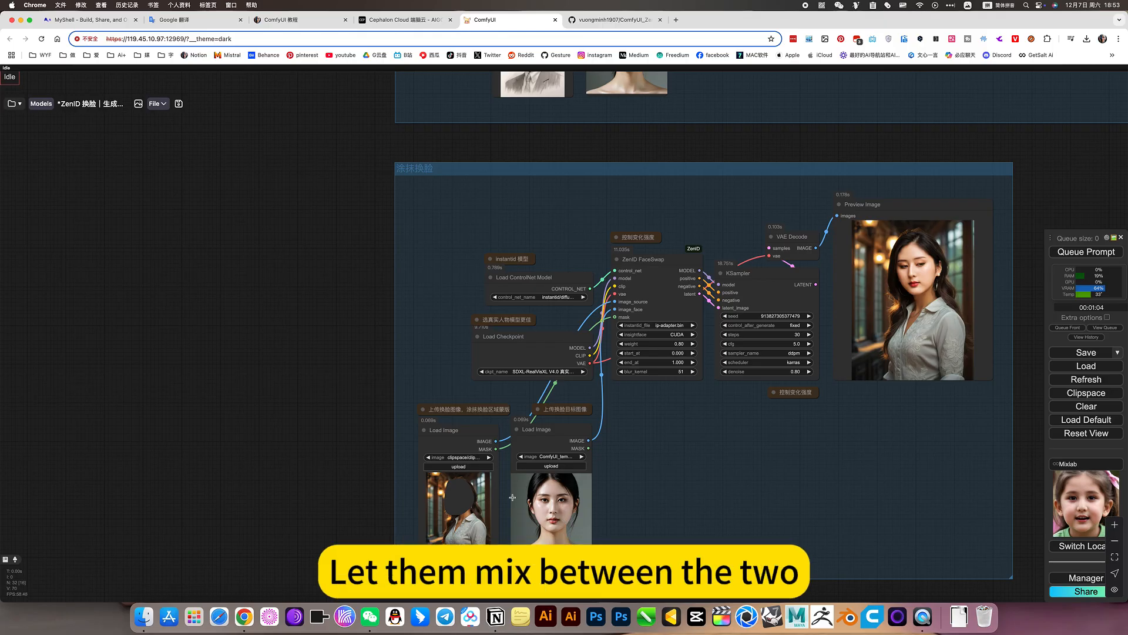
pyautogui.moveTo(802, 393)
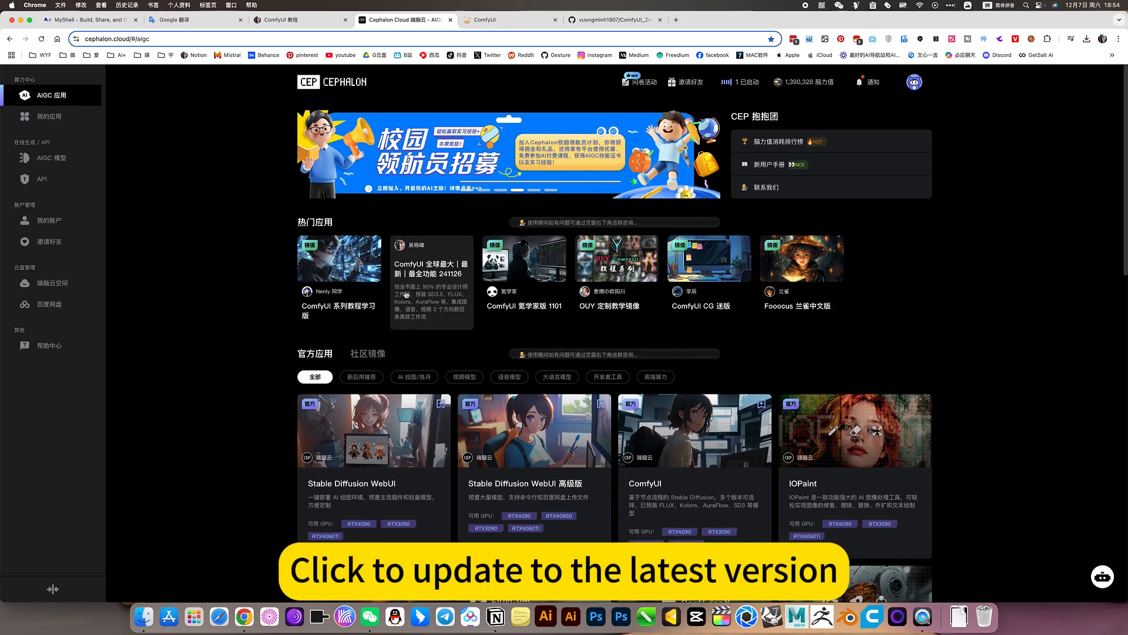
pyautogui.click(504, 20)
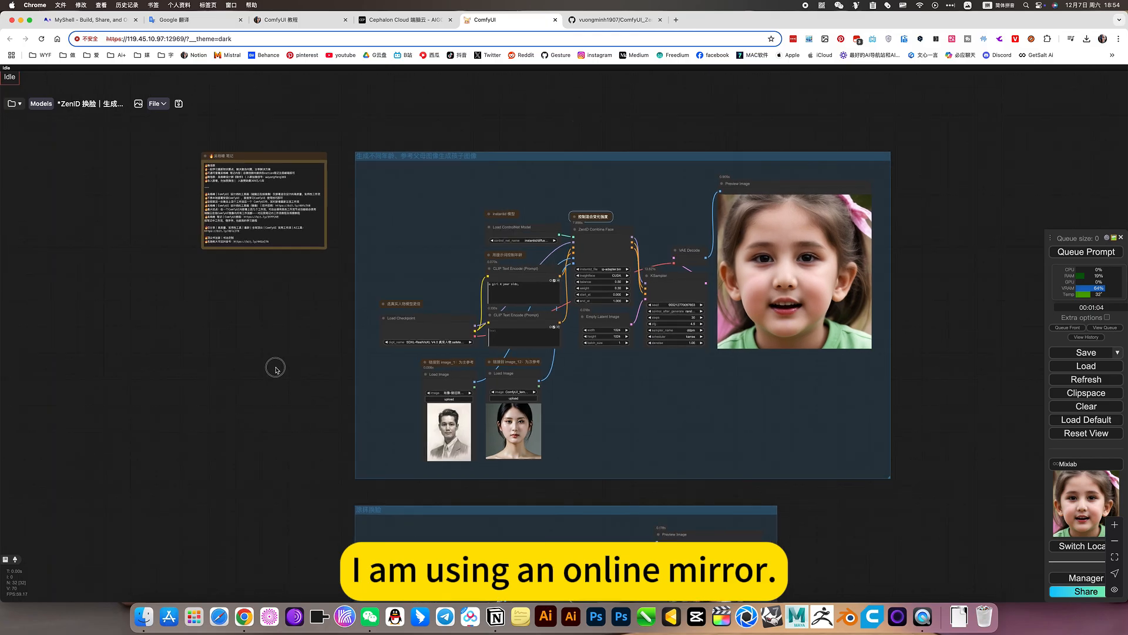
# - Scroll the canvas to reveal the Workspace panel of saved workflow folders
pyautogui.scroll(-3)
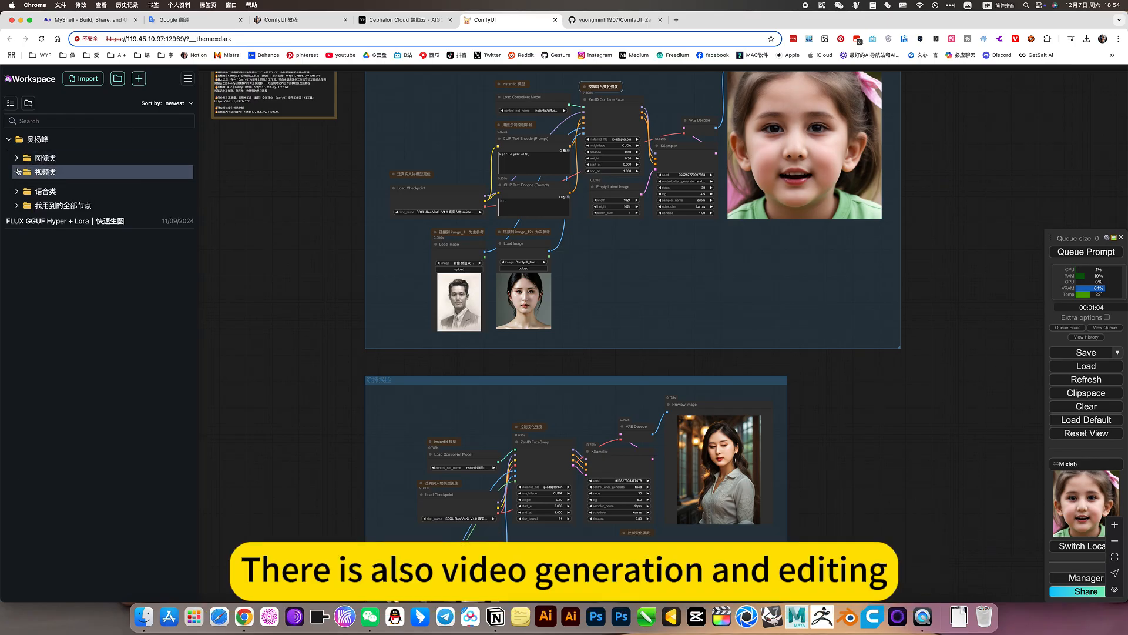
# - Expand the 语音类 speech workflows folder, then move to the ComfyUI 教程 notes page
pyautogui.click(45, 172)
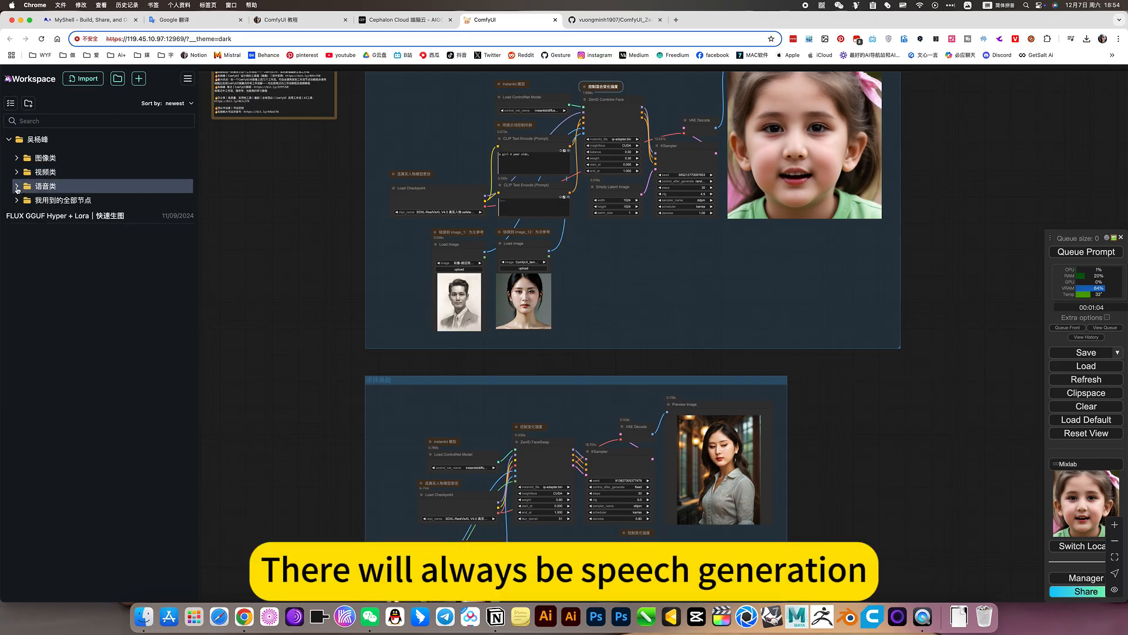
pyautogui.click(15, 186)
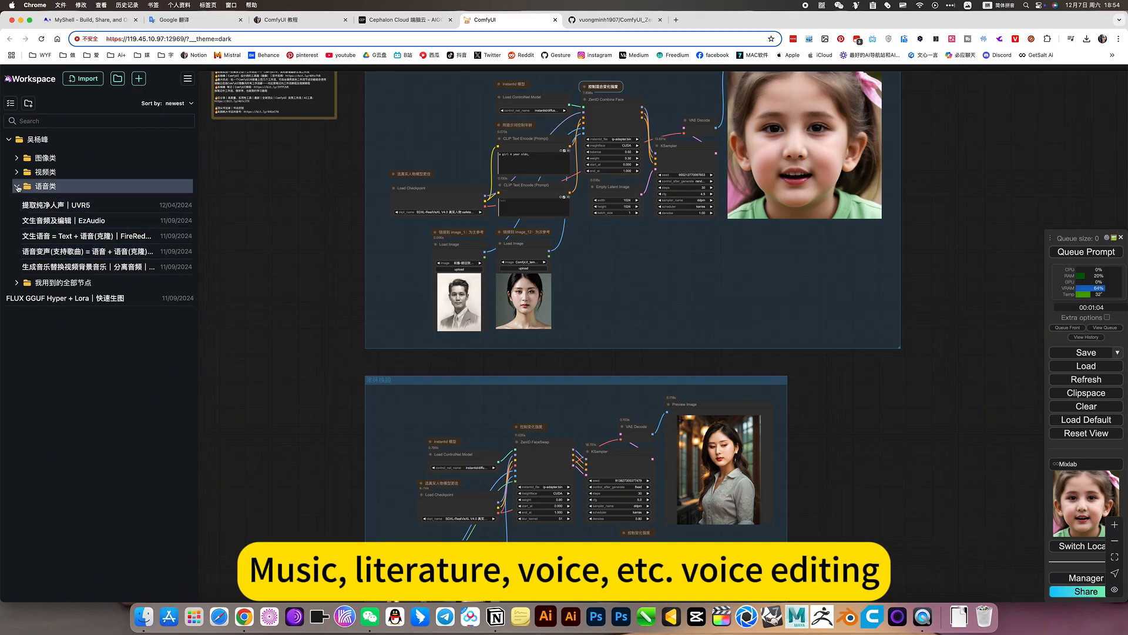
pyautogui.click(17, 187)
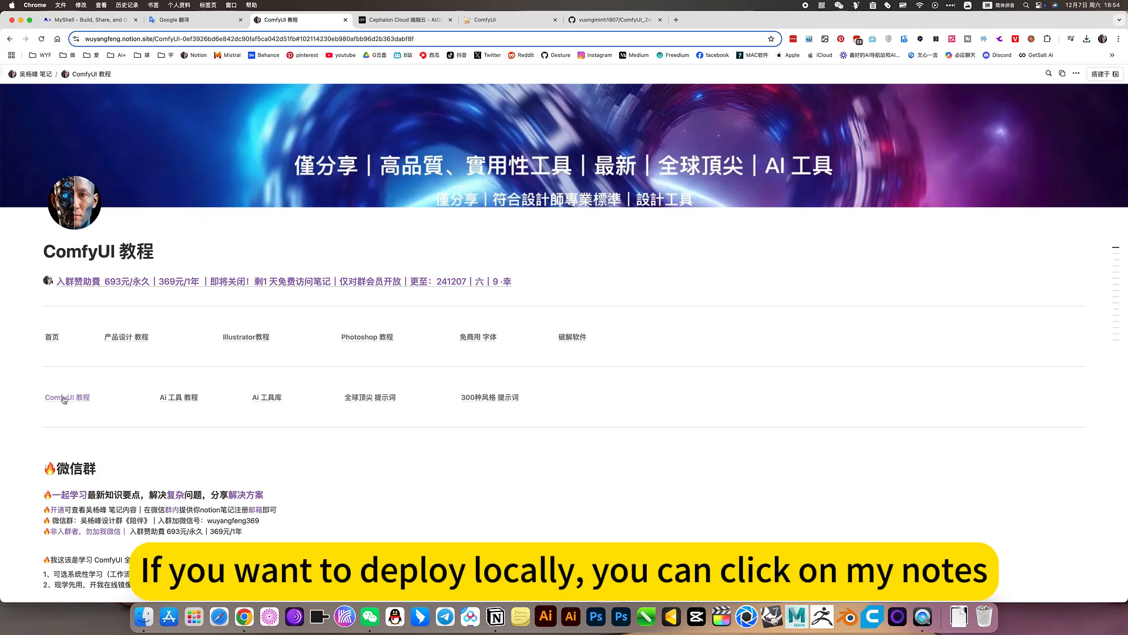
# - Expand the 图像类 image workflows list and the ZenID entry's 下载设置 download settings
pyautogui.click(66, 398)
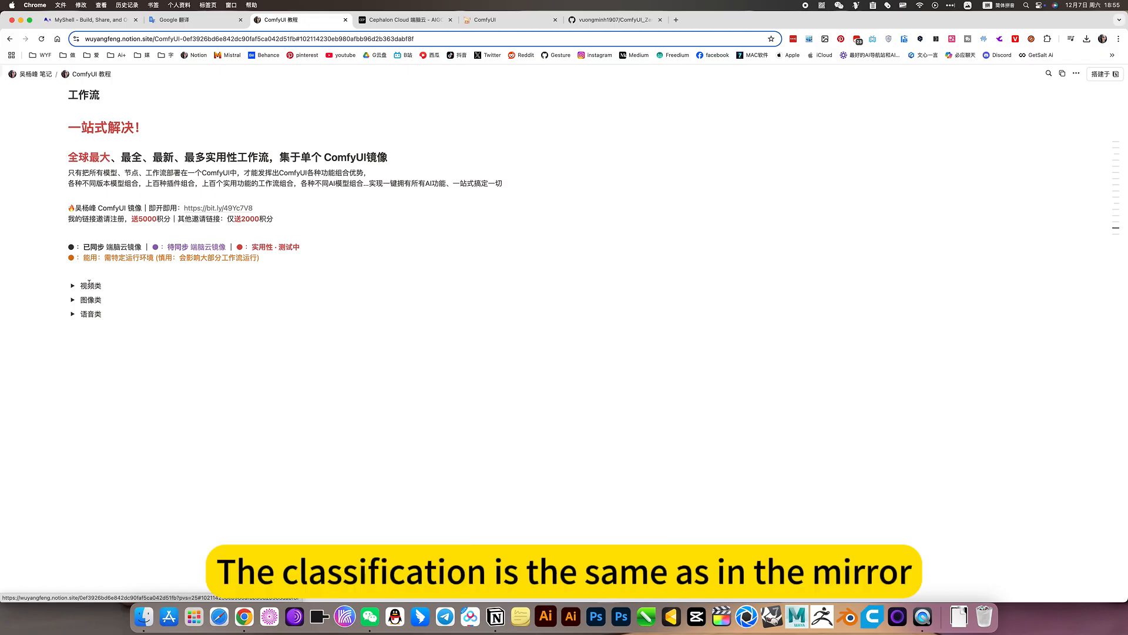
pyautogui.moveTo(73, 301)
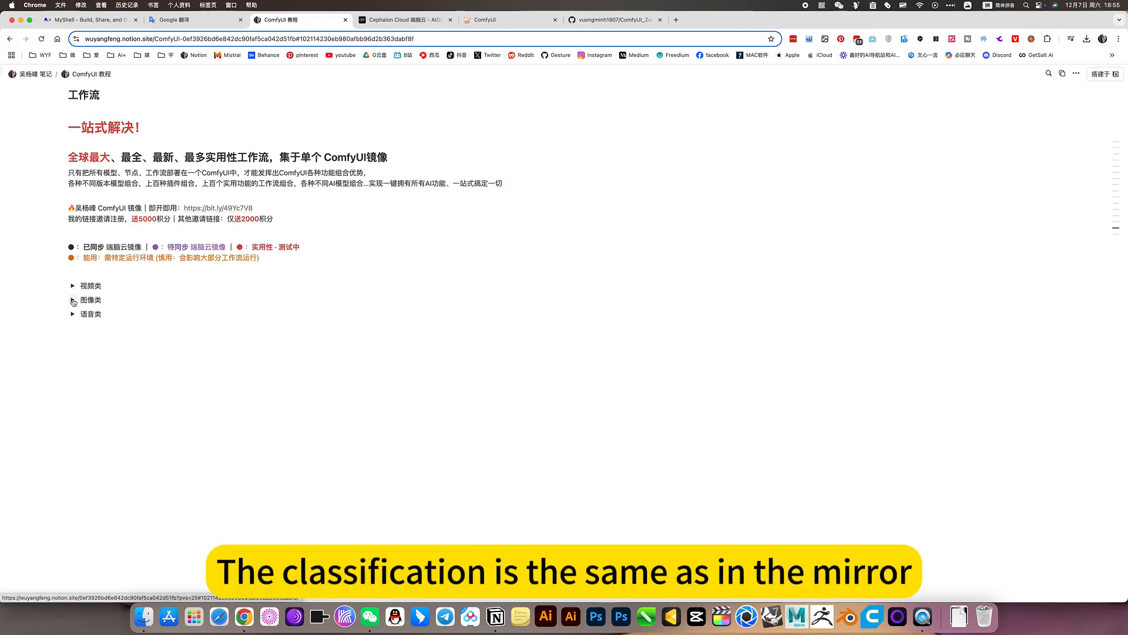
pyautogui.click(71, 299)
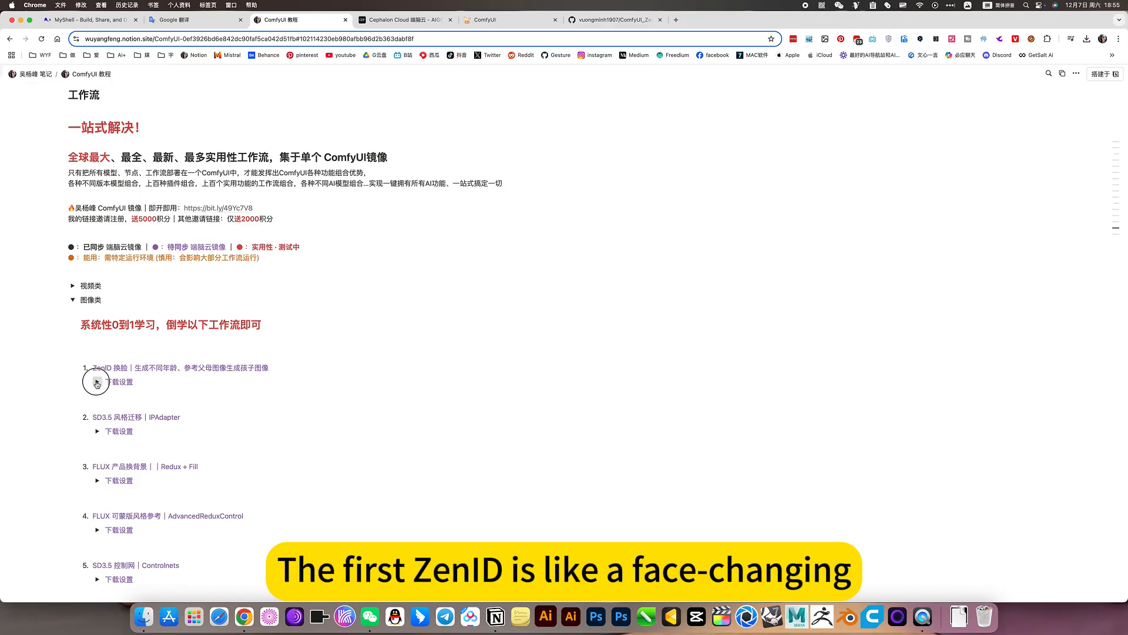
pyautogui.click(97, 382)
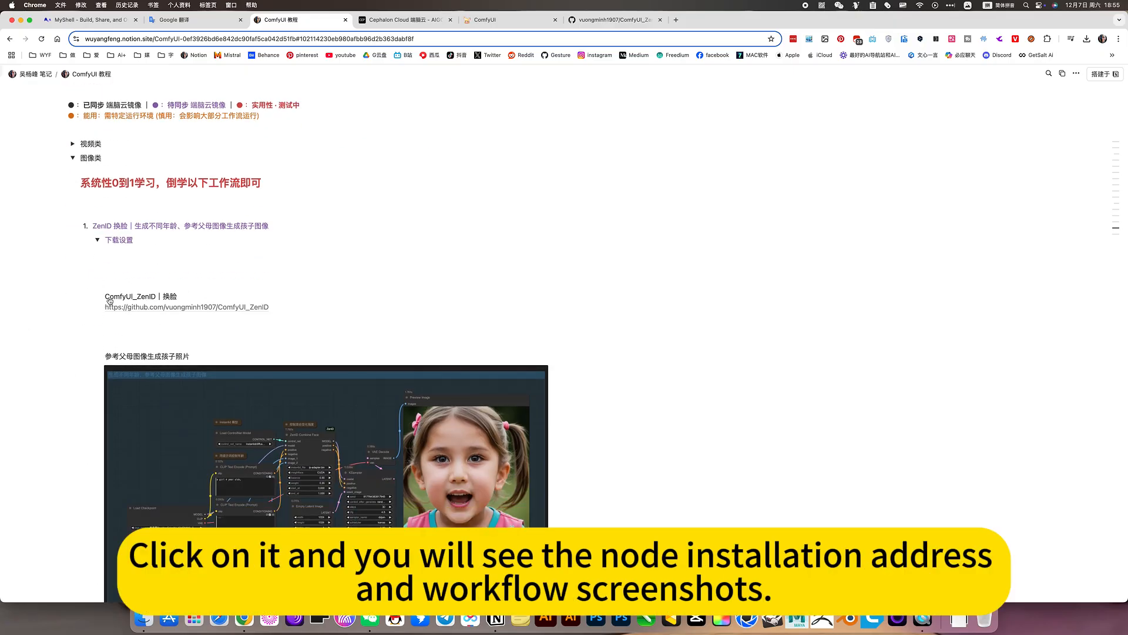
# - Scroll through ZenID's GitHub node address and workflow screenshots down to the .json download
pyautogui.scroll(-3)
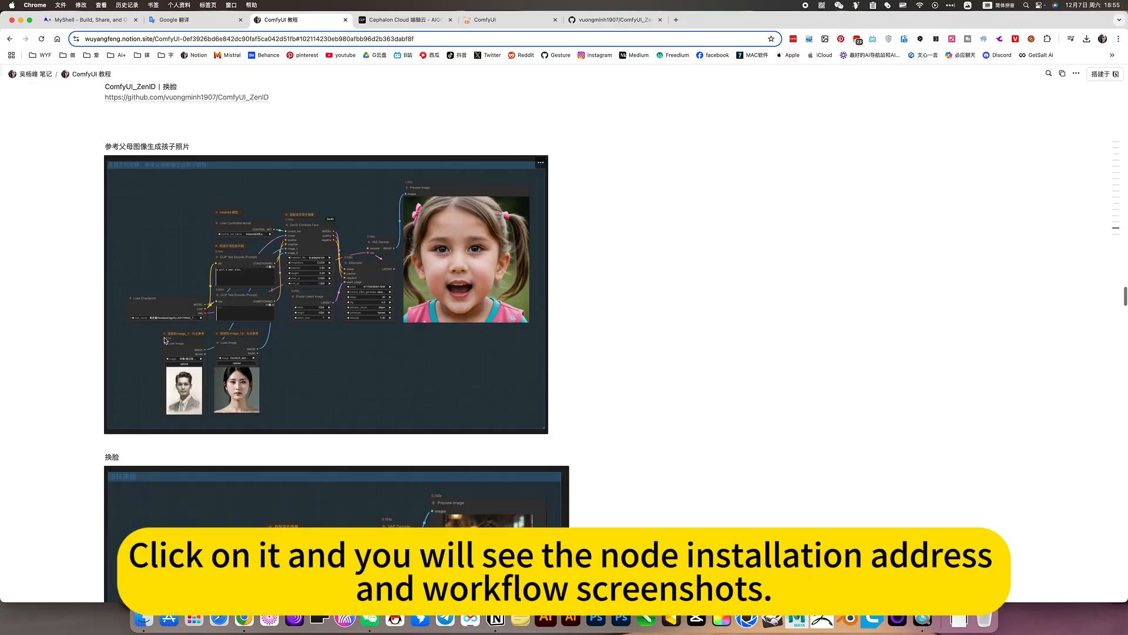
pyautogui.scroll(-3)
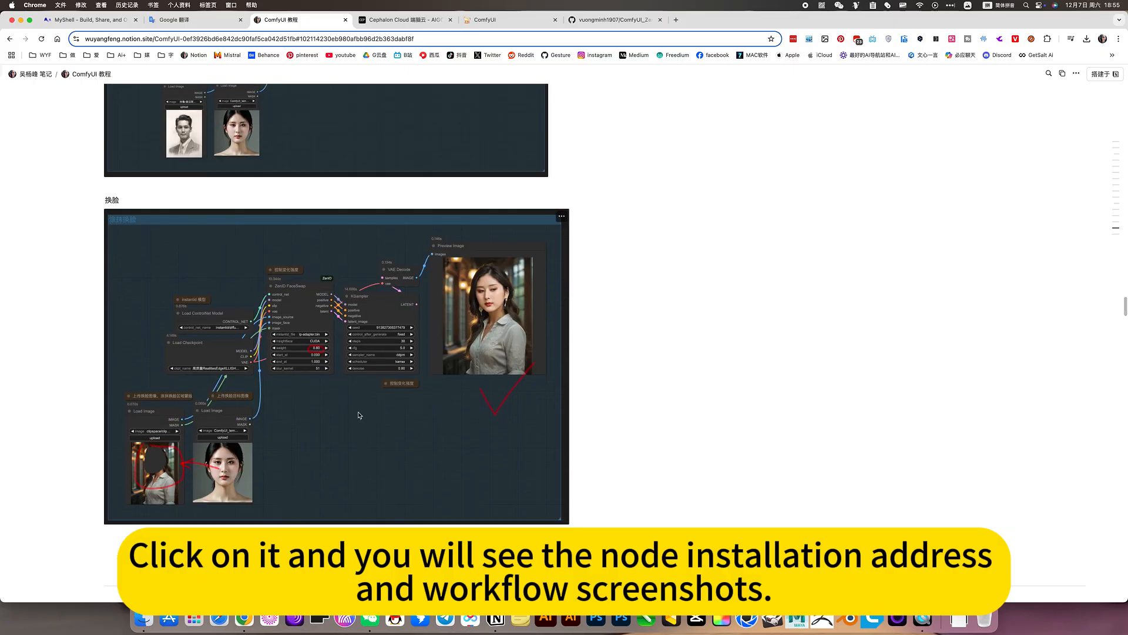
pyautogui.scroll(-3)
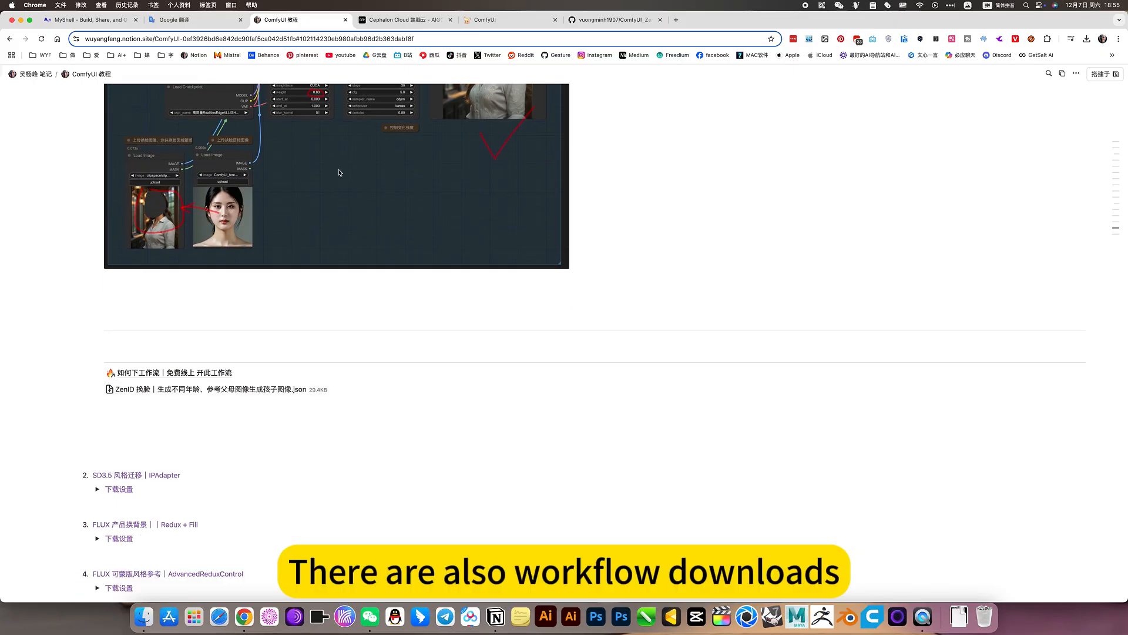